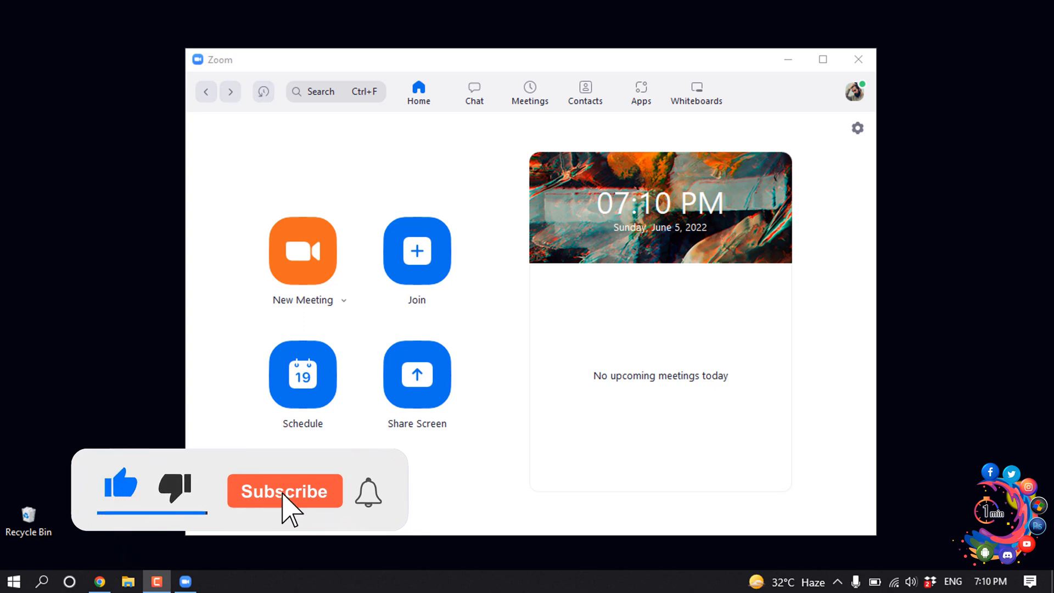
- Start a New Meeting with video off and show the Participants list with only the host
{"action": "left_click", "coordinate": [283, 491]}
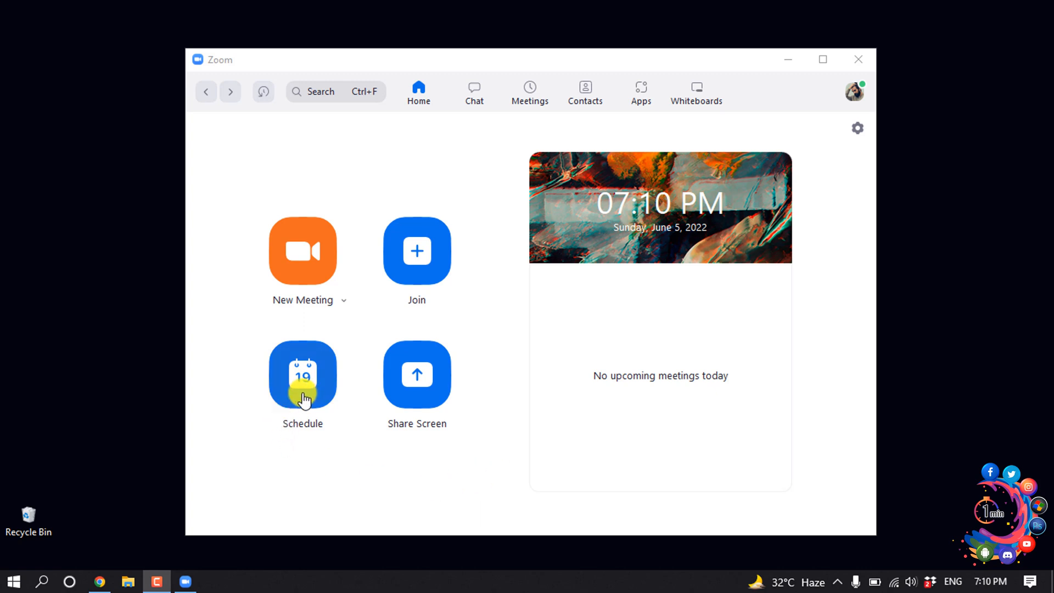
{"action": "mouse_move", "coordinate": [303, 372]}
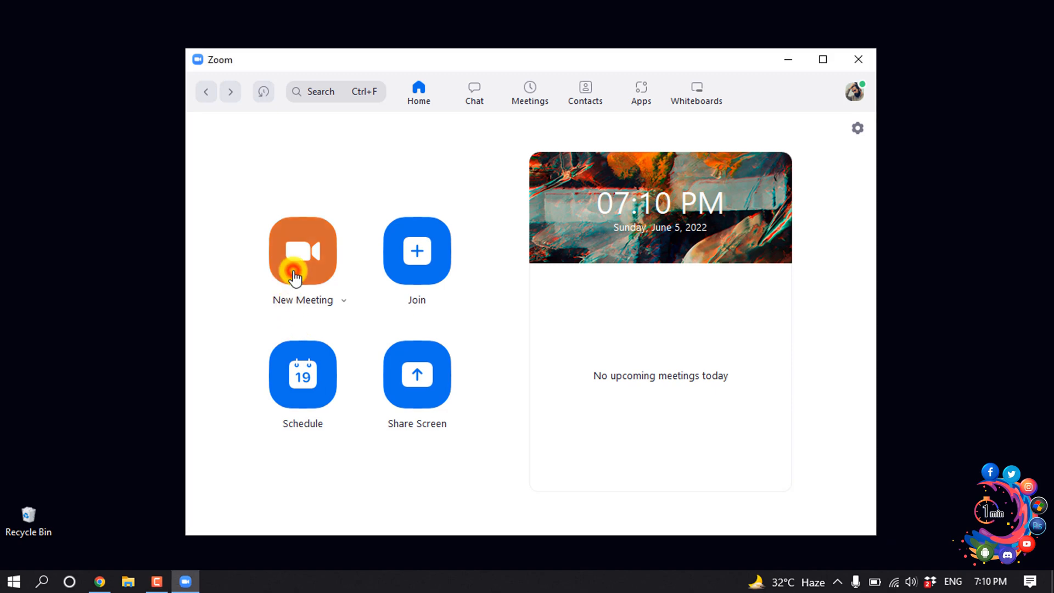
{"action": "left_click", "coordinate": [303, 251]}
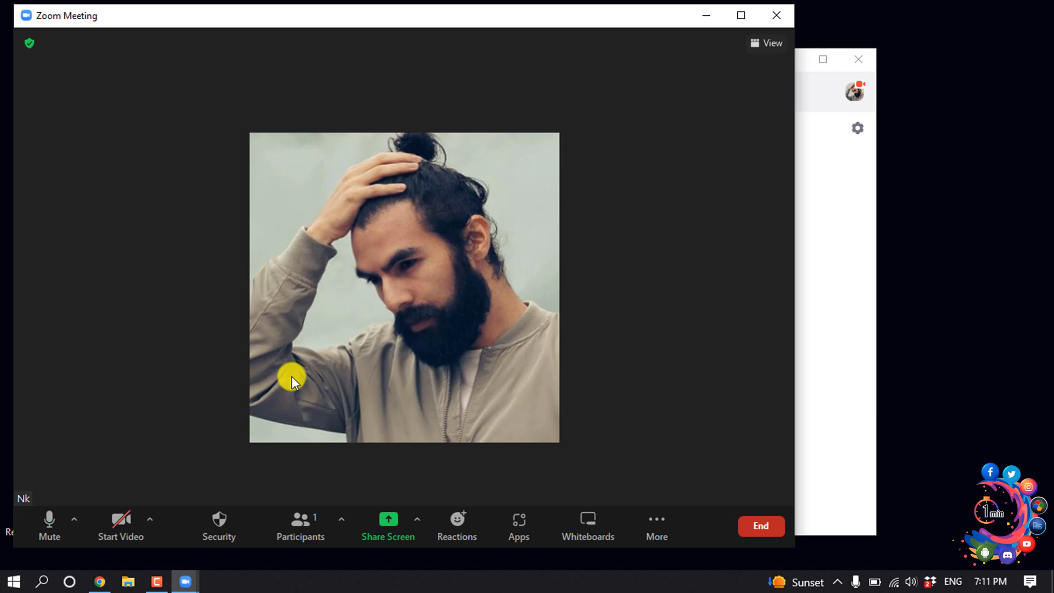
{"action": "mouse_move", "coordinate": [281, 386]}
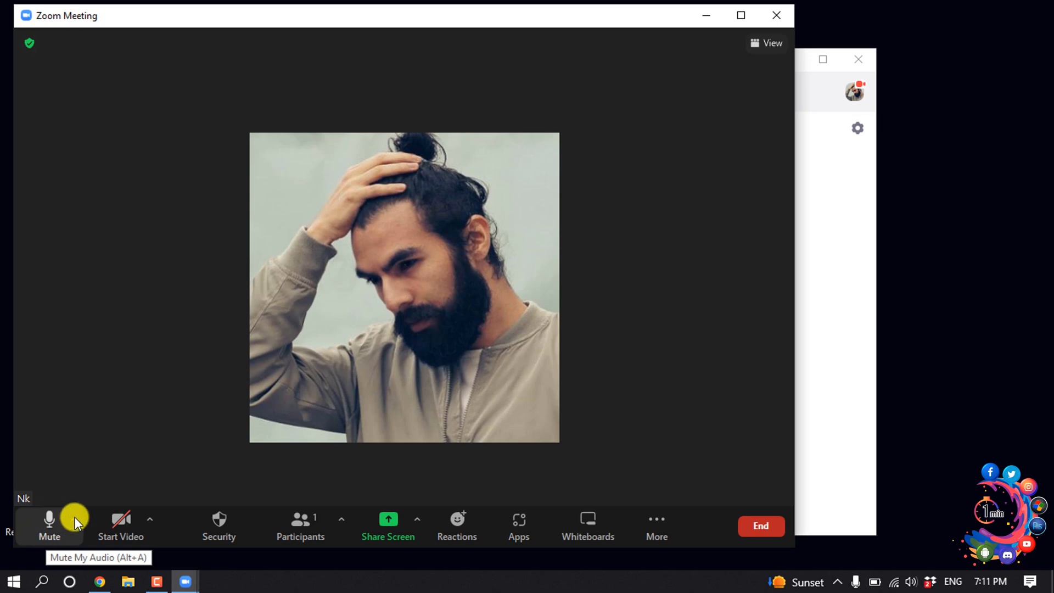
{"action": "mouse_move", "coordinate": [121, 526]}
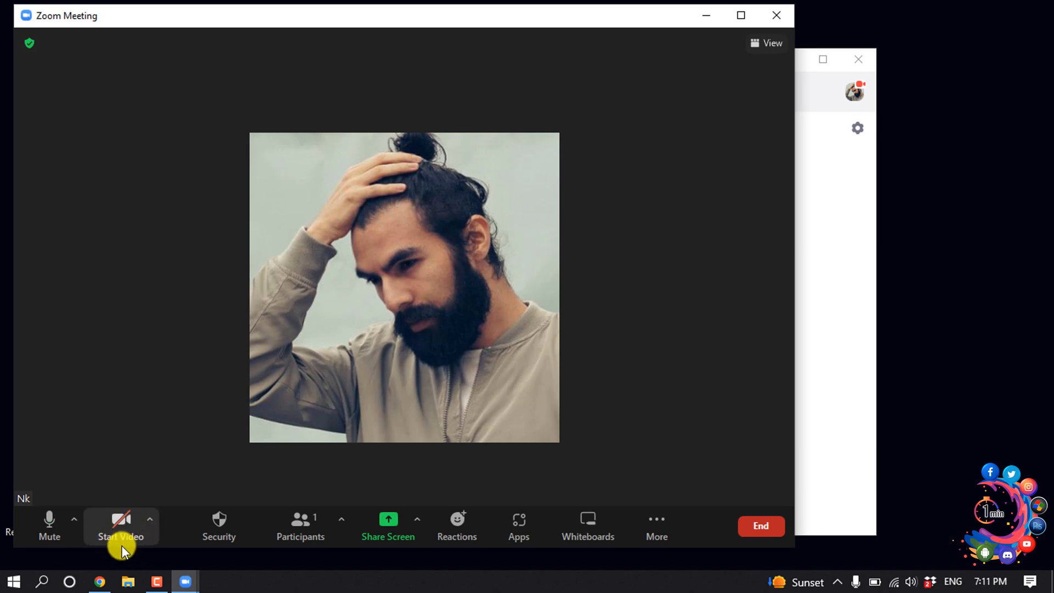
{"action": "mouse_move", "coordinate": [161, 528]}
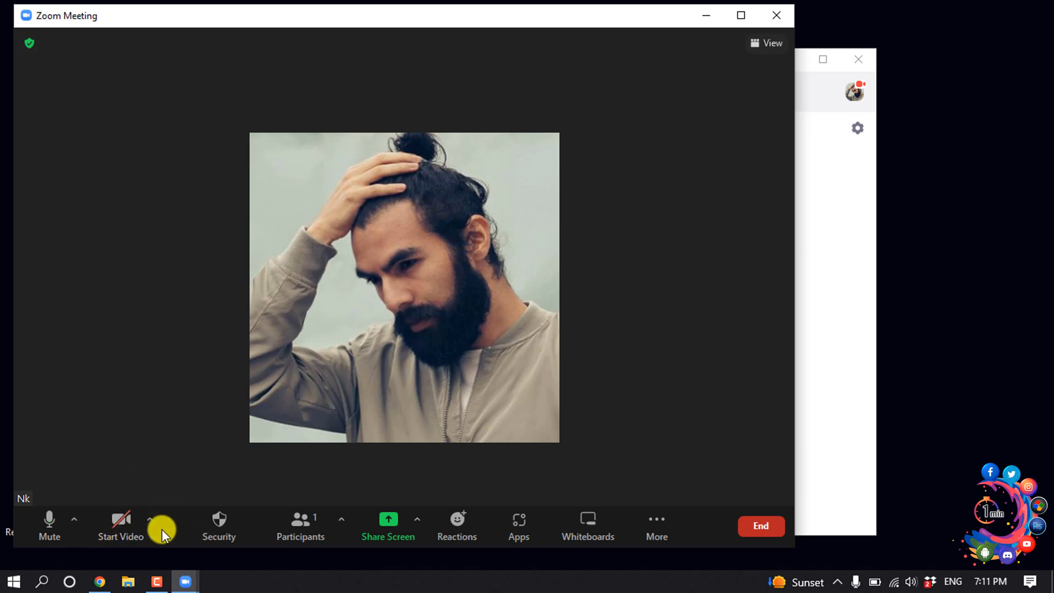
{"action": "mouse_move", "coordinate": [210, 519]}
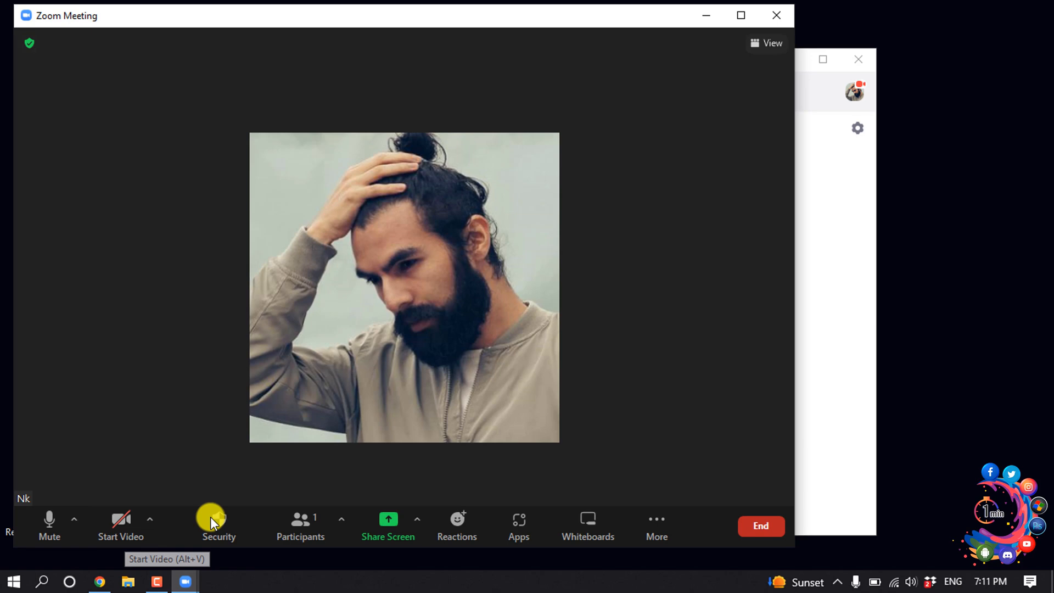
{"action": "left_click", "coordinate": [300, 521]}
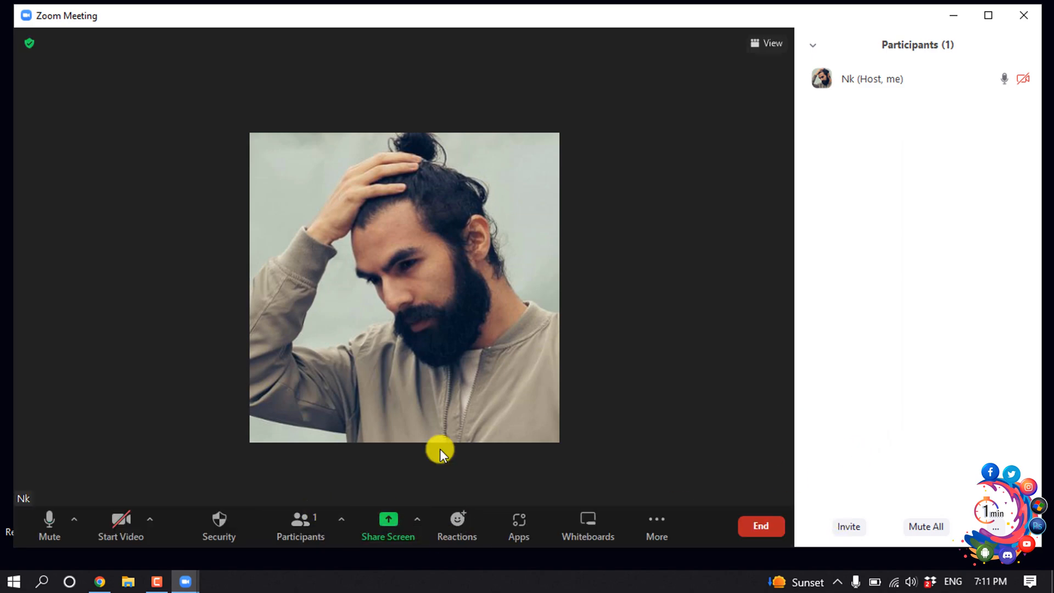
{"action": "mouse_move", "coordinate": [387, 531]}
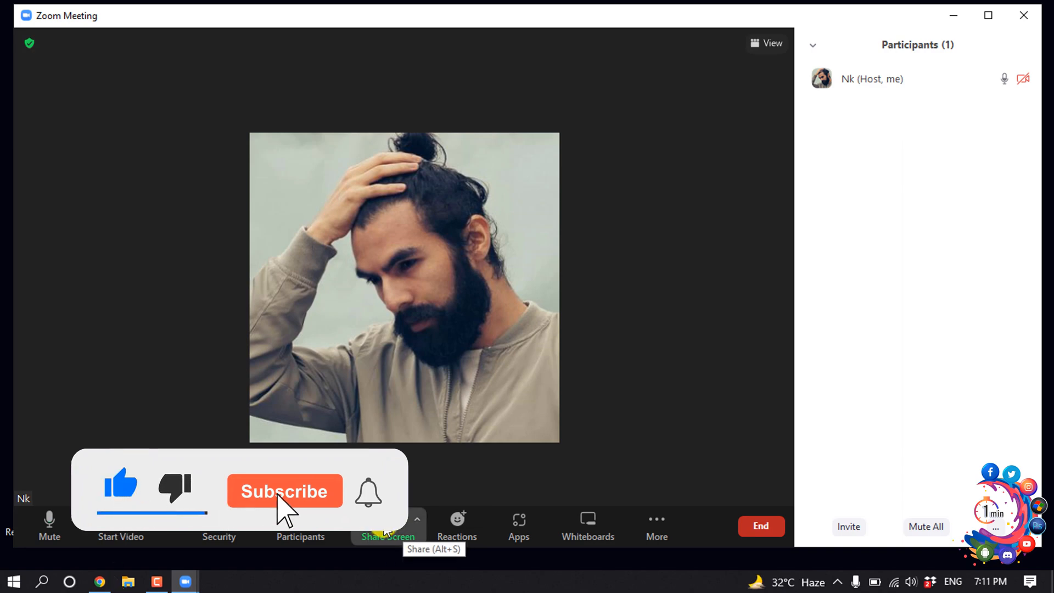
- Bring up Share Screen, select Whiteboard, then switch back to sharing the whole Screen
{"action": "left_click", "coordinate": [388, 520]}
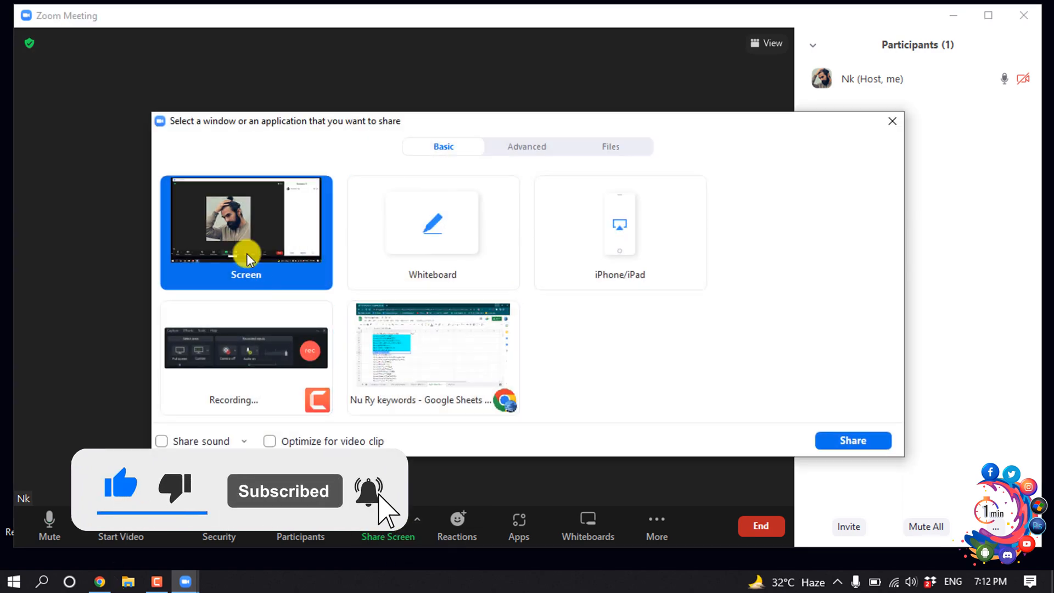
{"action": "left_click", "coordinate": [432, 232]}
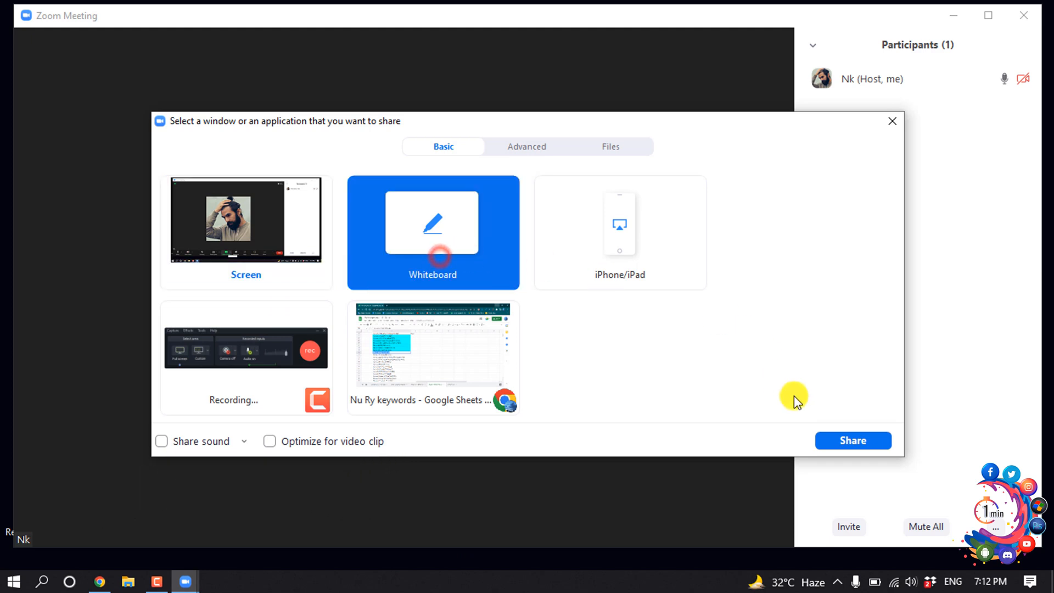
{"action": "left_click", "coordinate": [246, 222]}
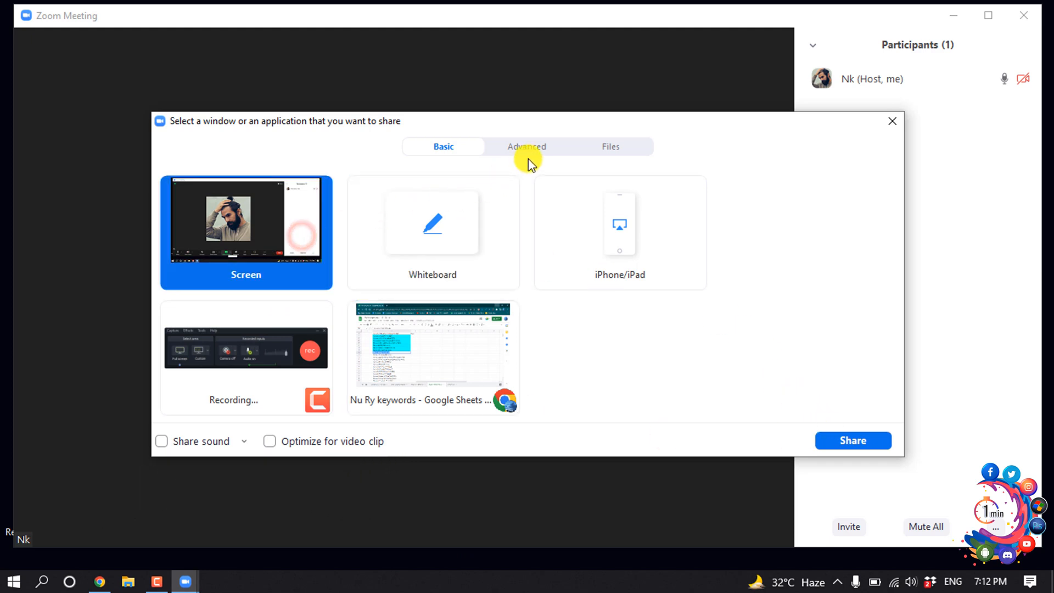
- Under Advanced sharing select Computer Audio, then dismiss the share dialog without sharing
{"action": "left_click", "coordinate": [526, 146]}
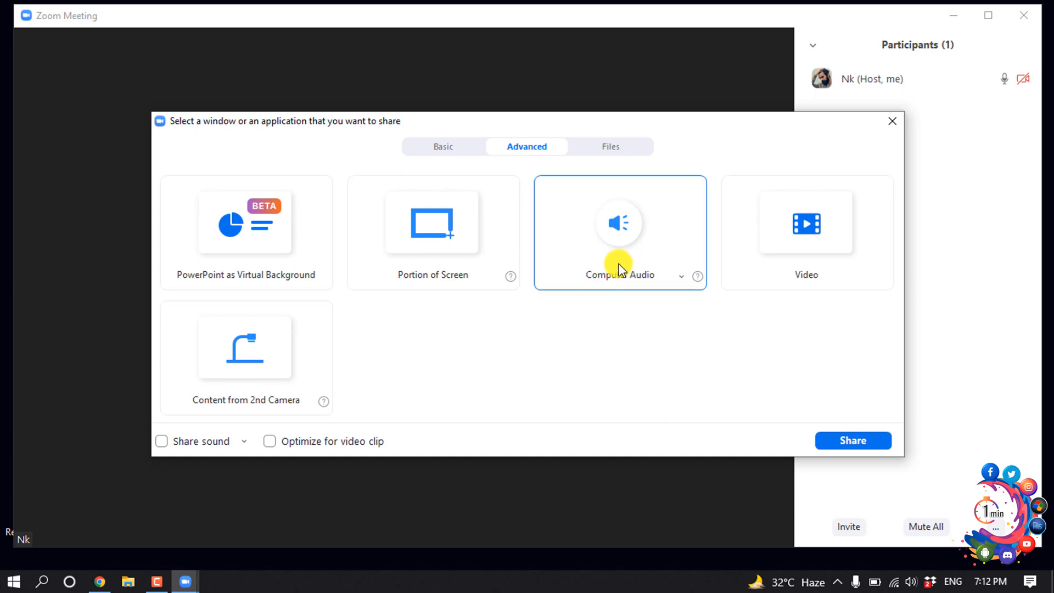
{"action": "left_click", "coordinate": [620, 231]}
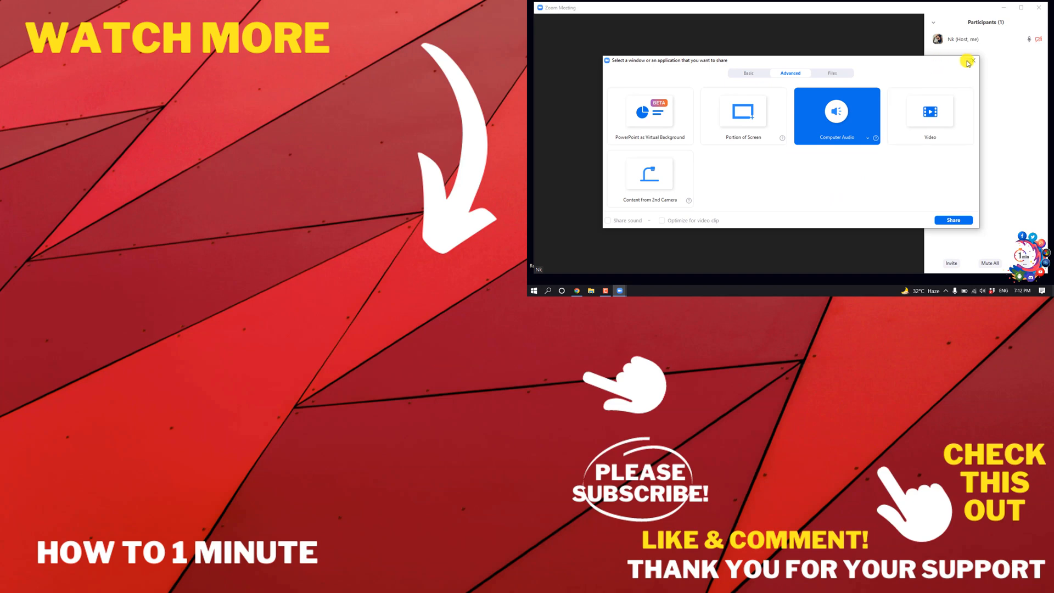
{"action": "left_click", "coordinate": [971, 60]}
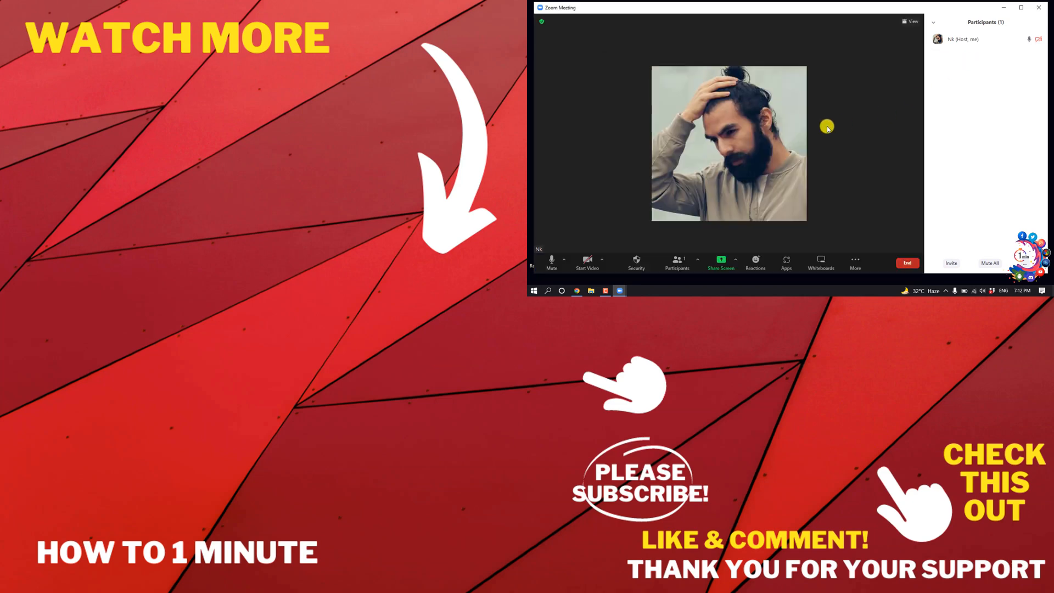